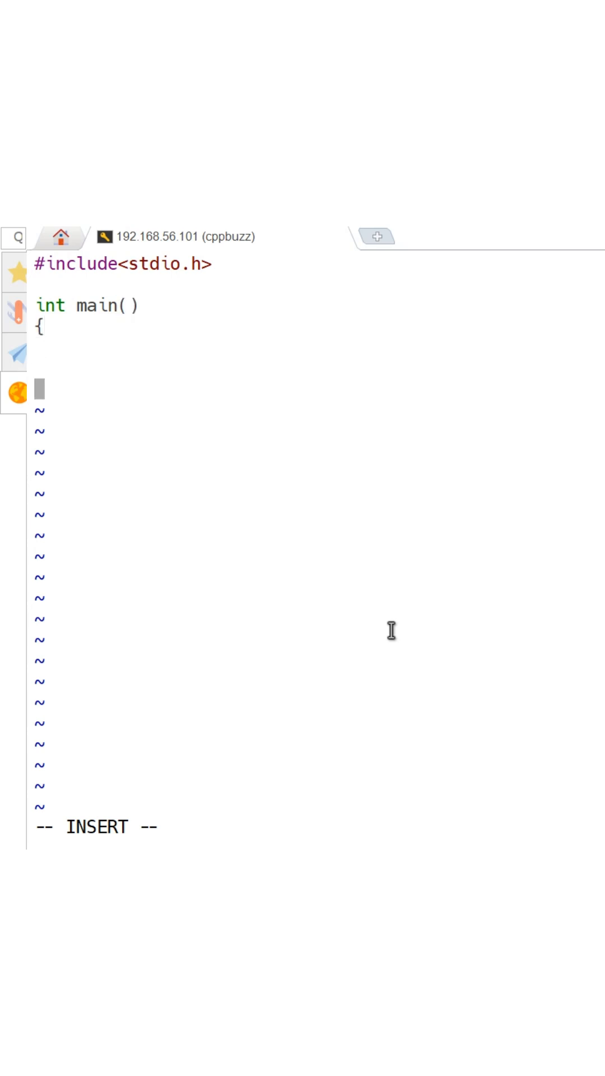
text(return 0;)
click(88, 305)
text(int arg)
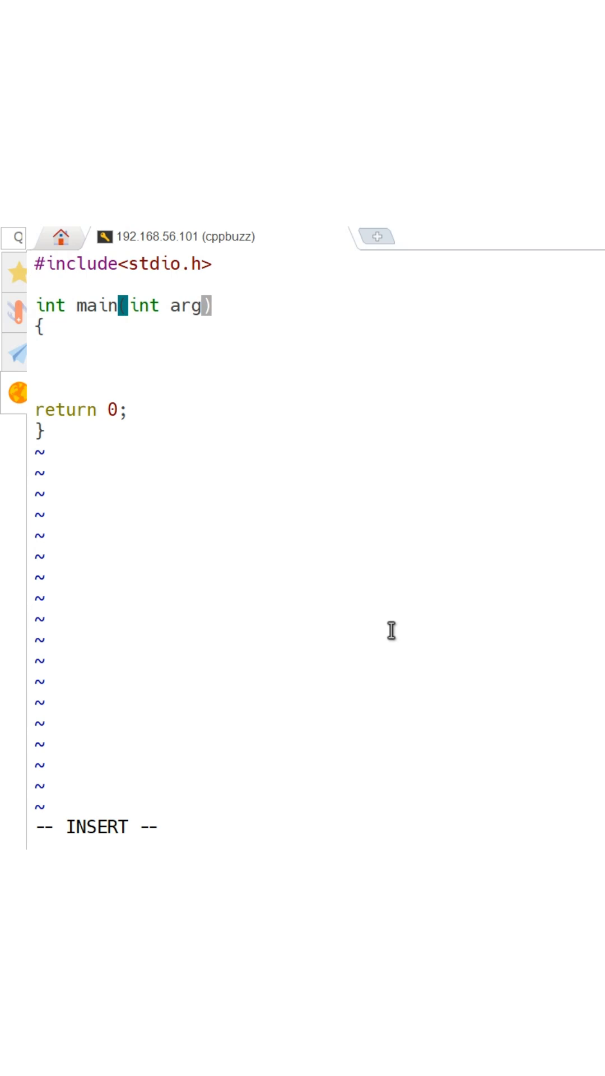
text(c, char *argv)
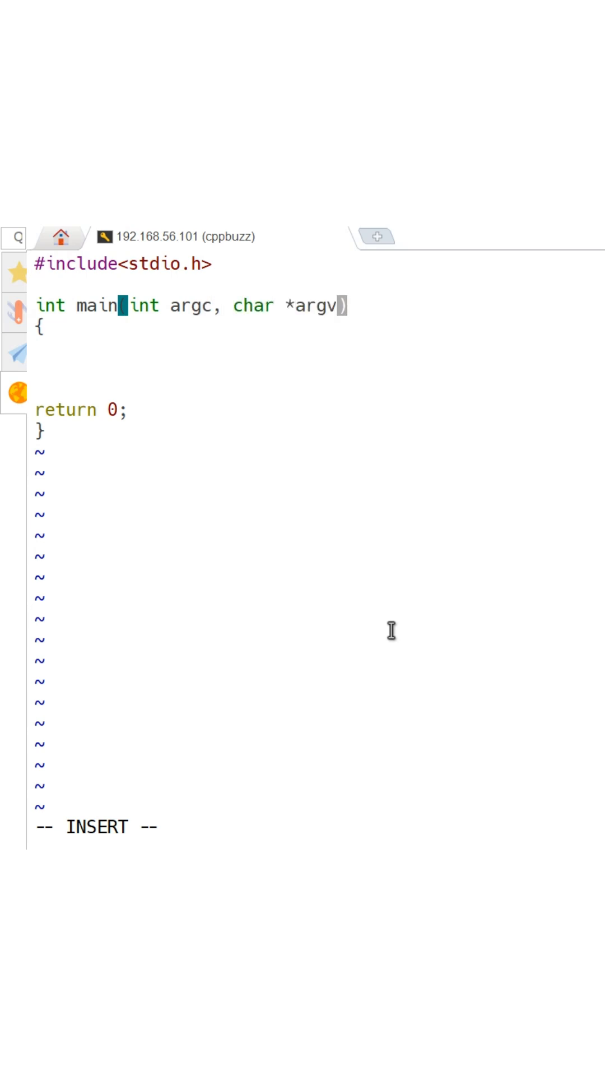
text(prin)
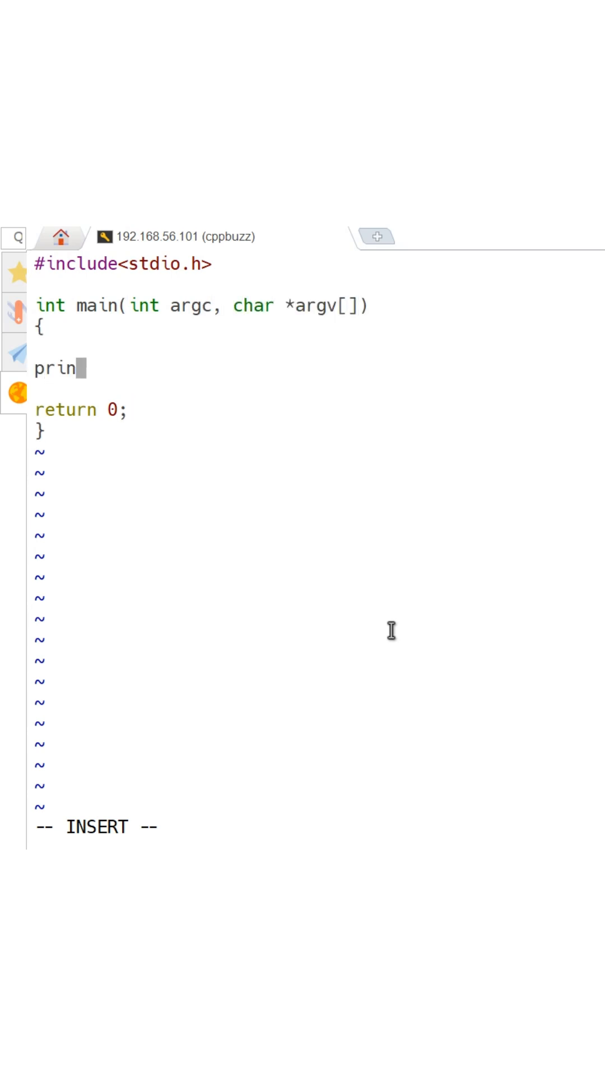
text(tf("\n)
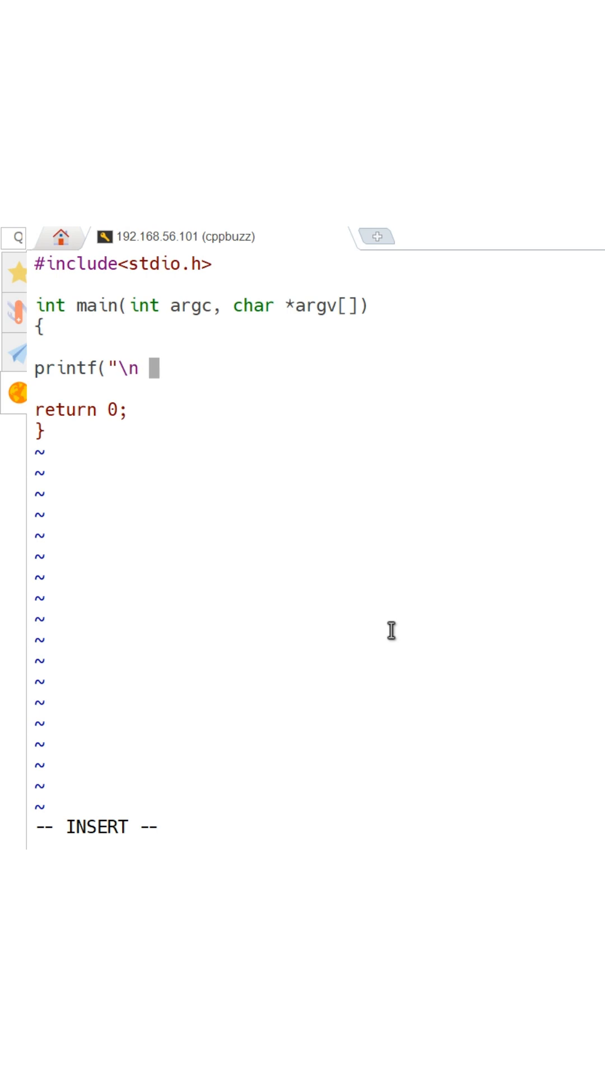
text(number of arguments)
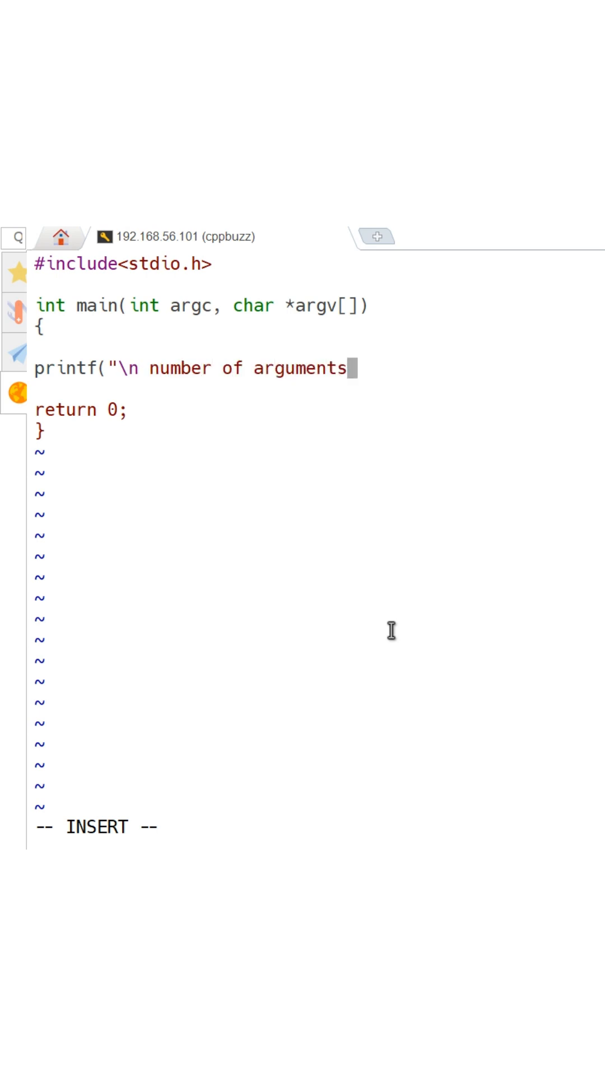
text(: %d",)
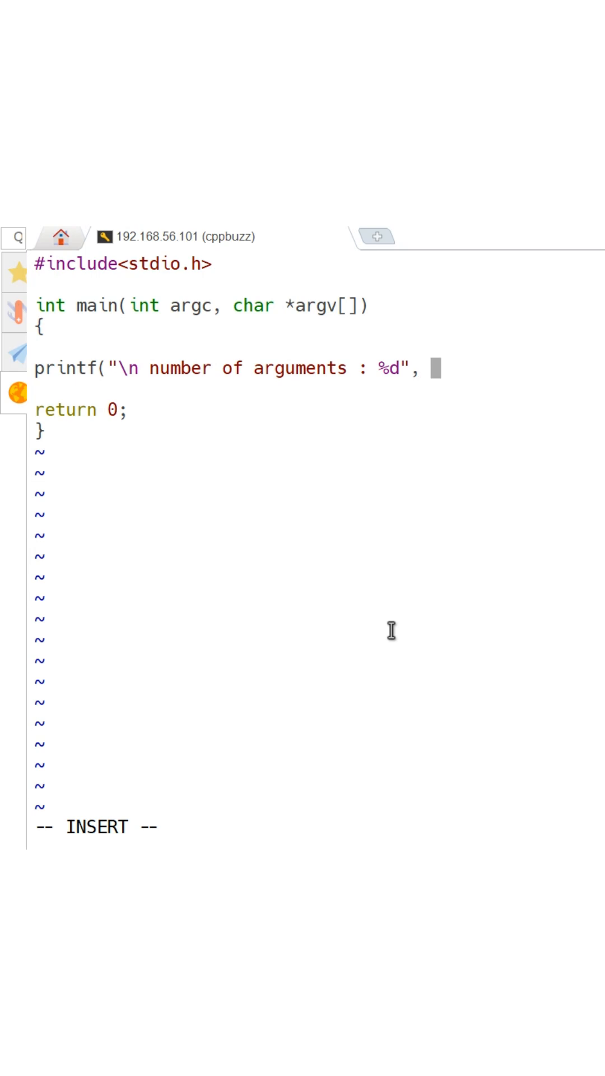
text(argc);)
text(for(in)
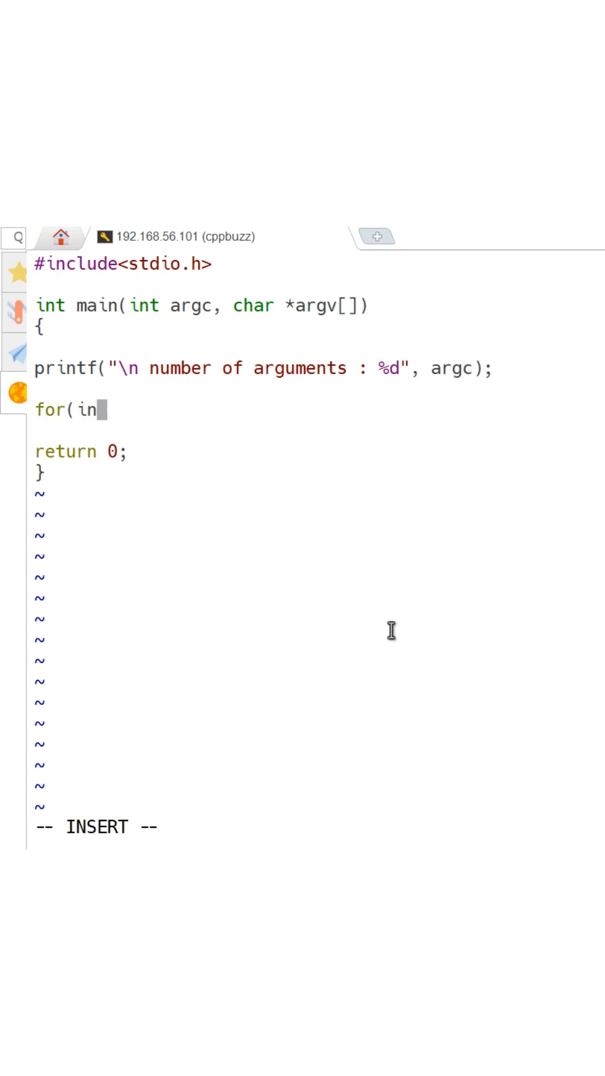
text(t i = 0; i<)
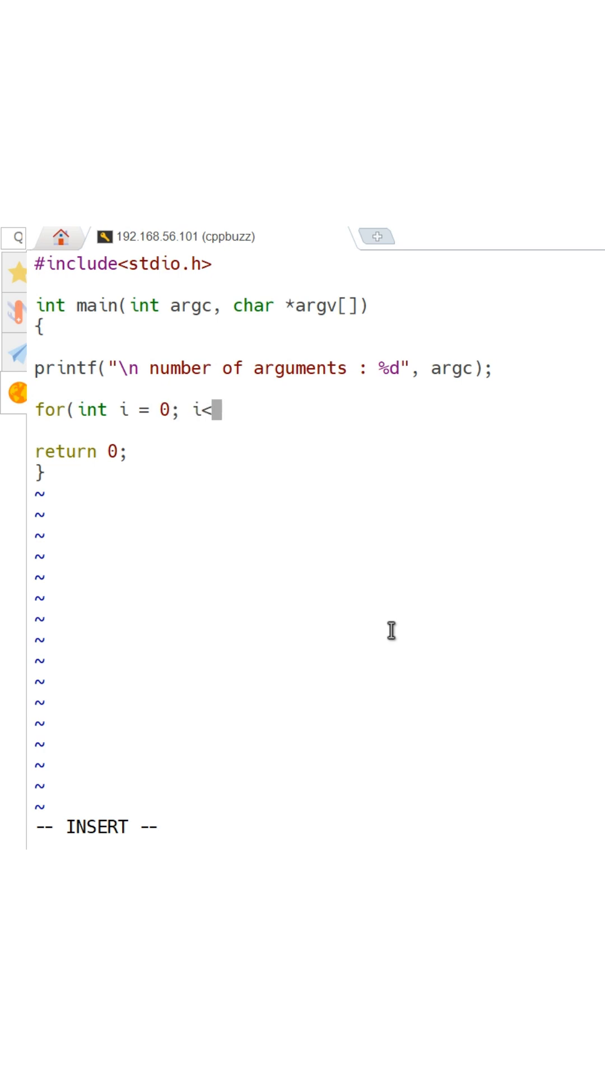
text(argc; i++))
text(printf()
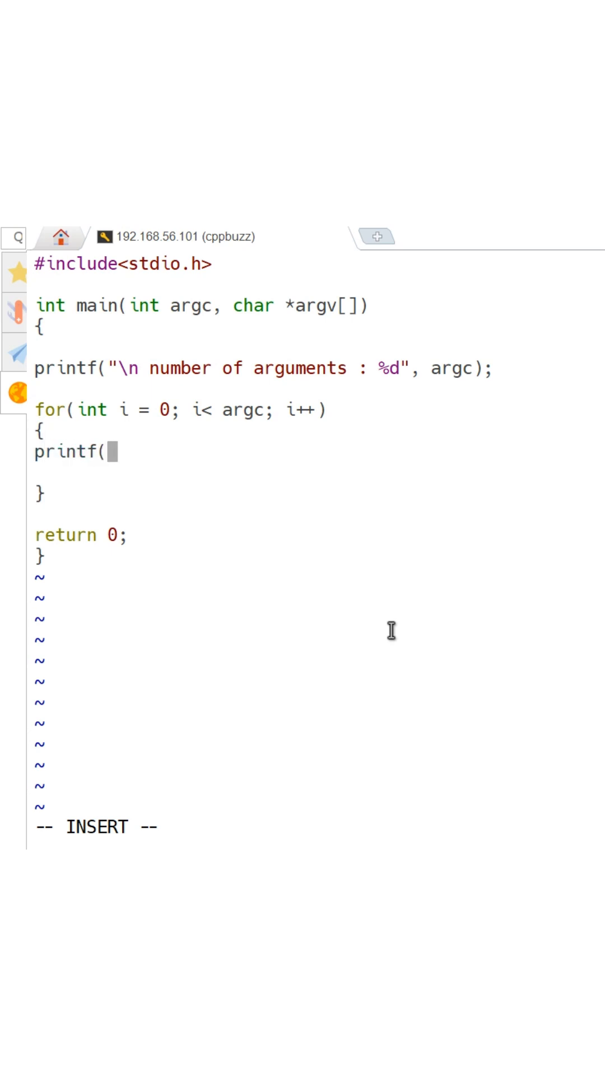
text("\n ar)
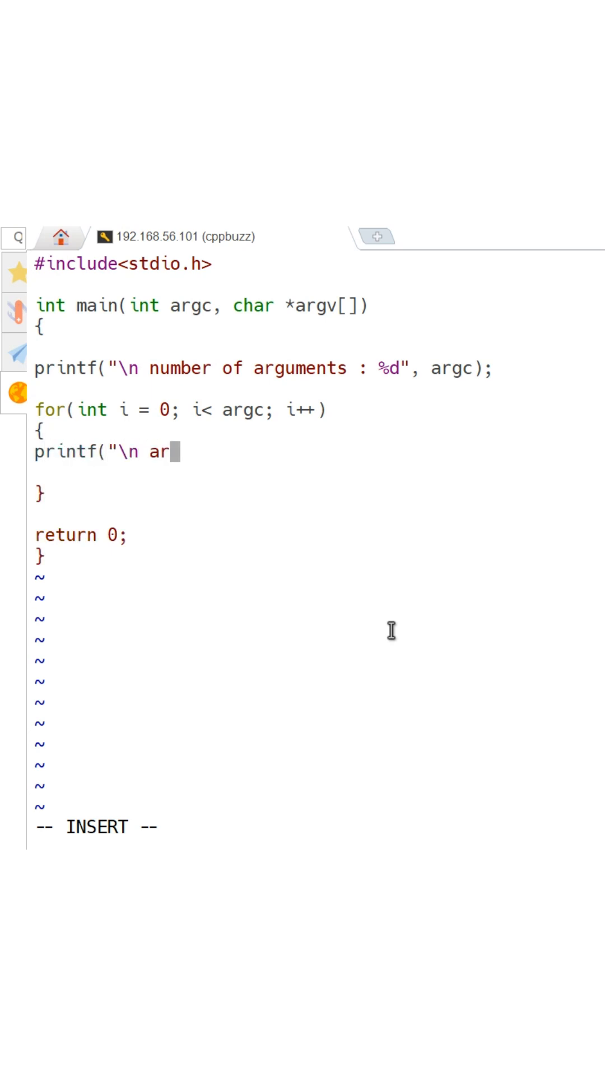
text(gument :)
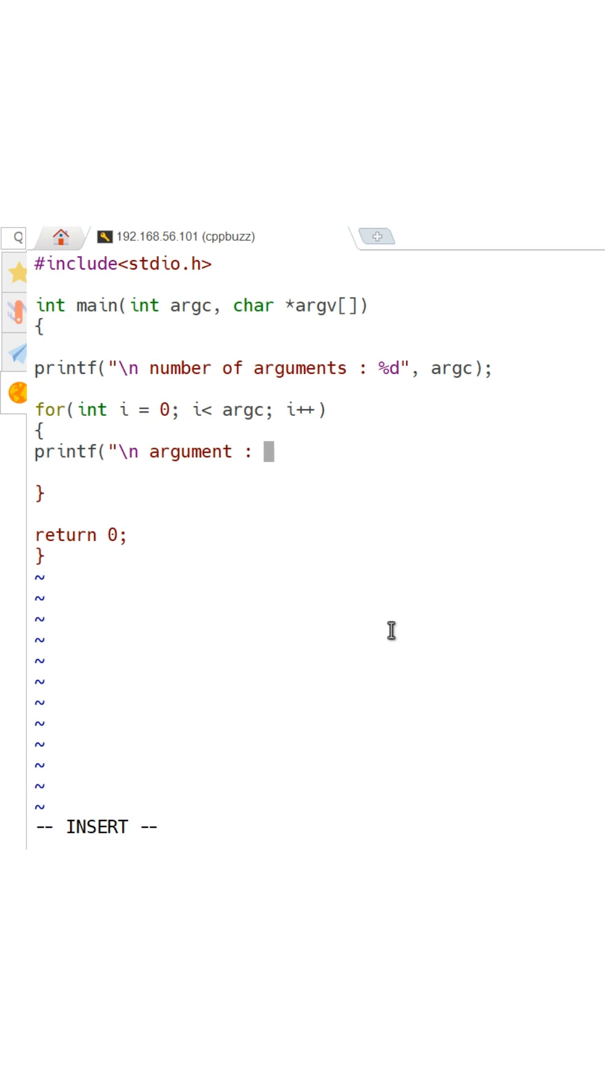
text(s", argv[i]);)
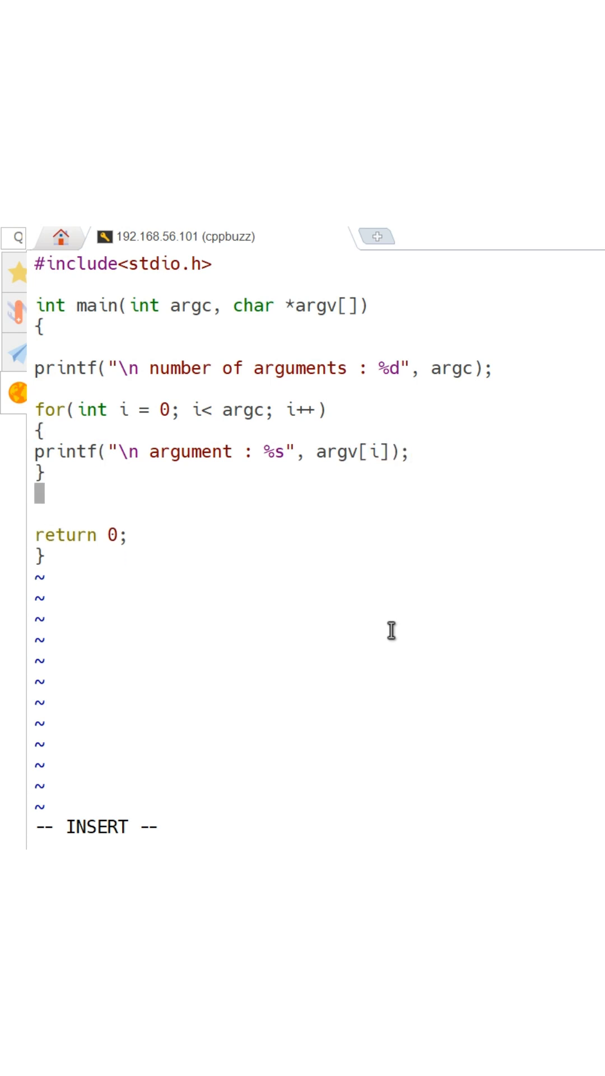
text(printf(')
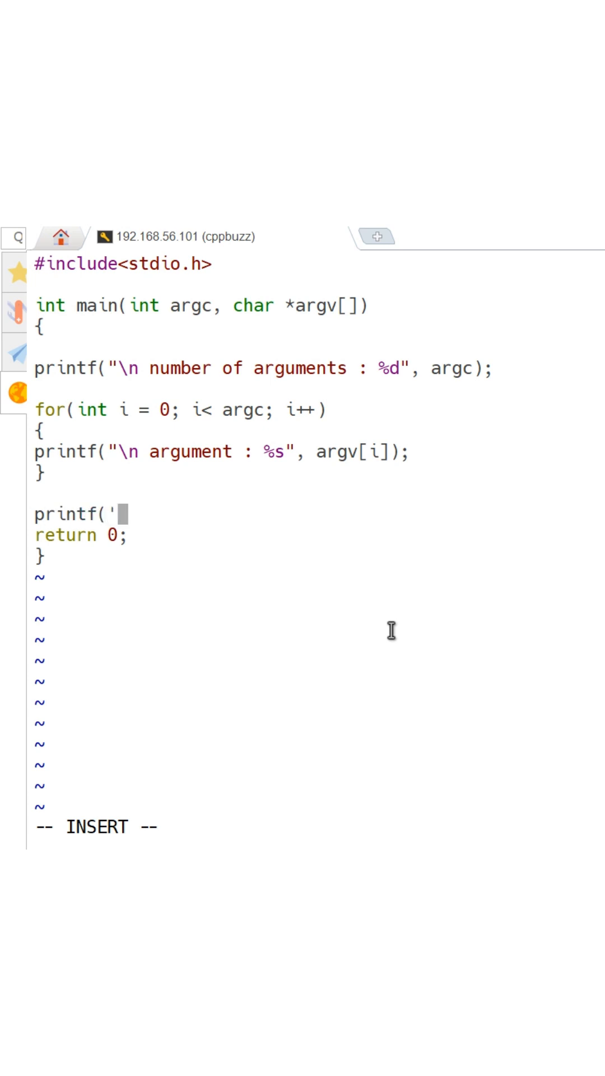
text("\n ")
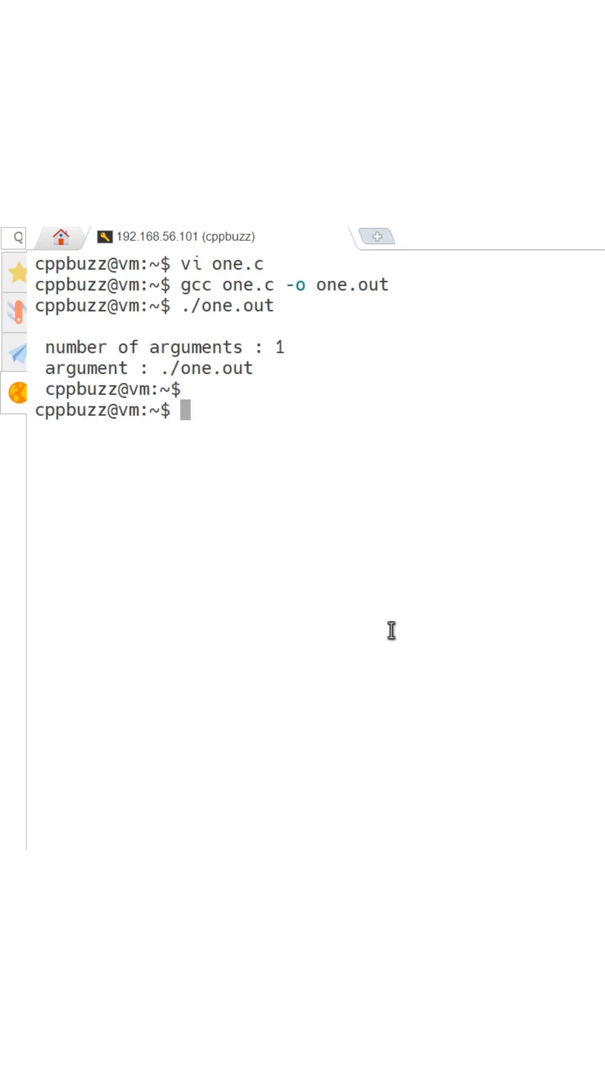
text(./one.out one two)
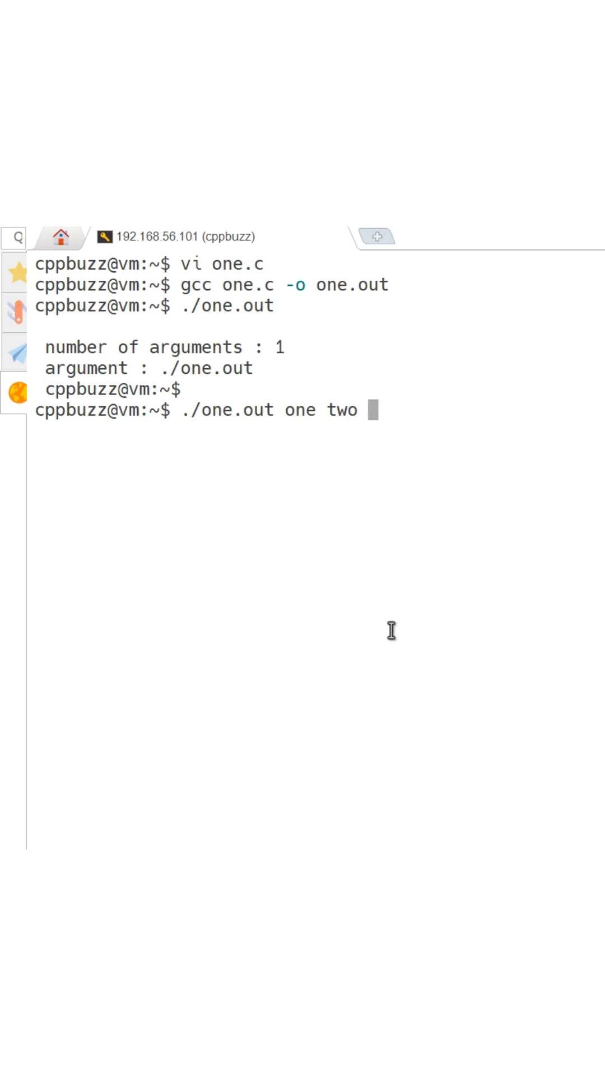